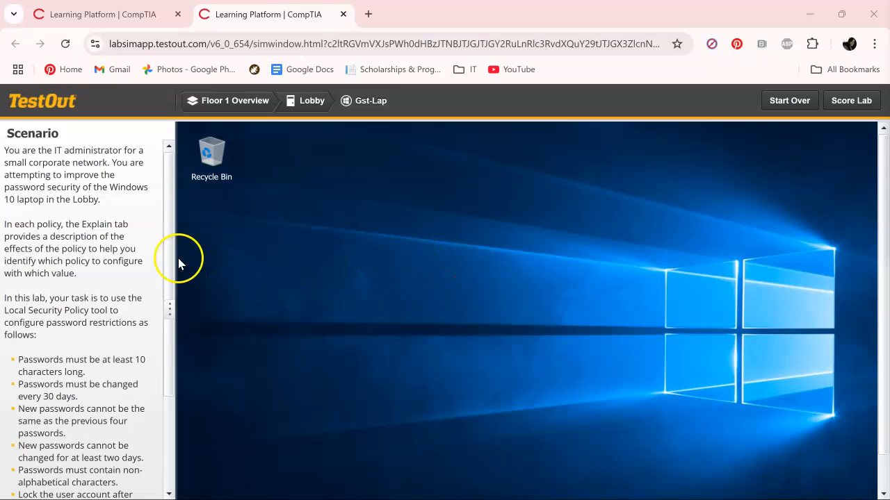
Search the simulated laptop for 'loca' so Local Security Policy appears as best match
{"action": "scroll", "scroll_direction": "down", "scroll_amount": 3}
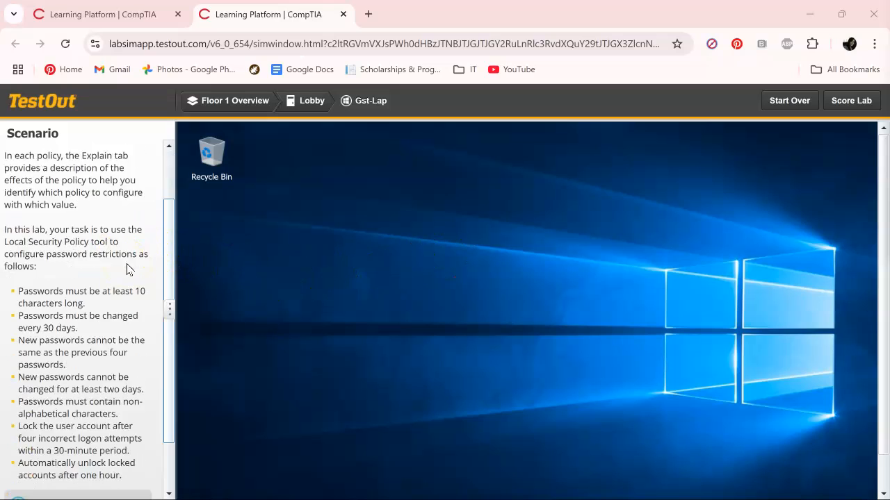
{"action": "scroll", "scroll_direction": "down", "scroll_amount": 3}
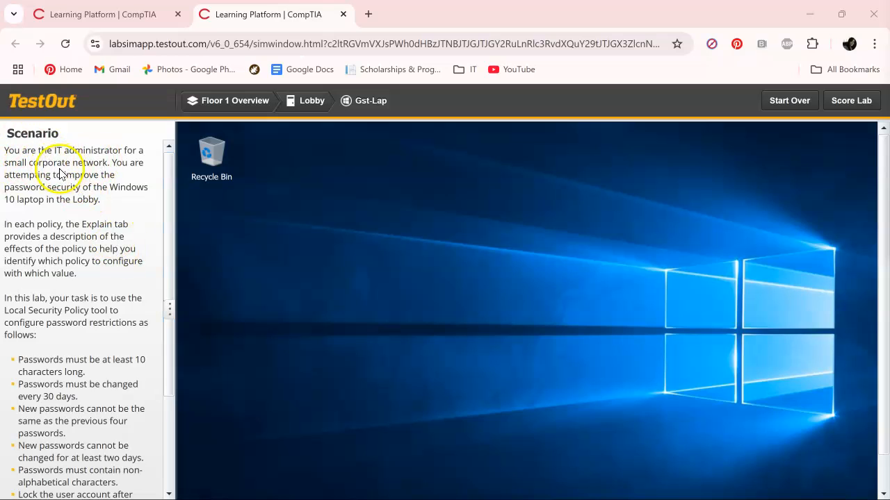
{"action": "mouse_move", "coordinate": [120, 191]}
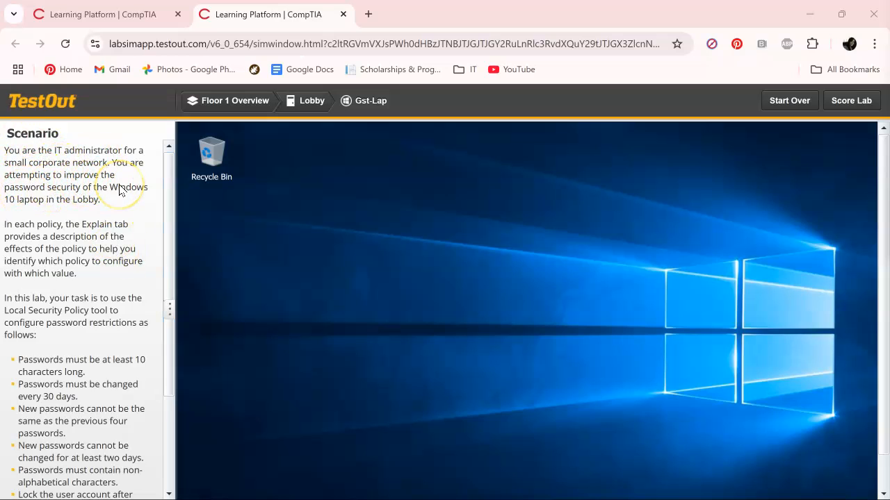
{"action": "mouse_move", "coordinate": [106, 191]}
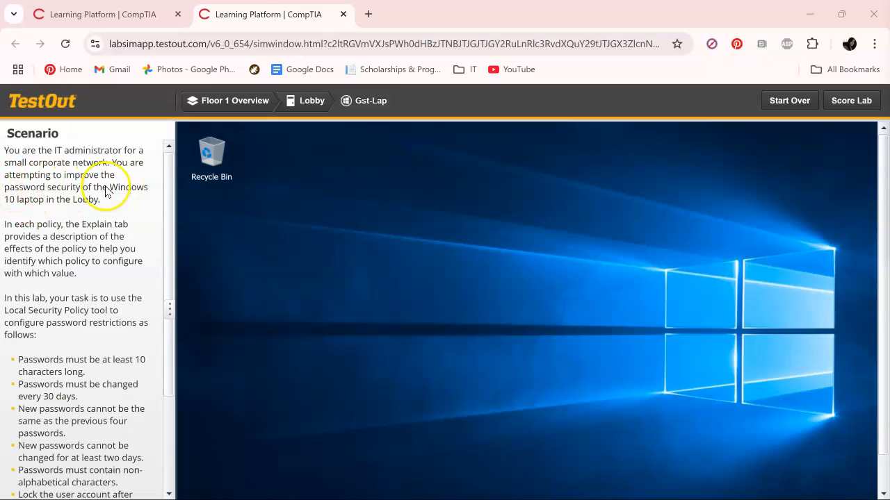
{"action": "mouse_move", "coordinate": [32, 223]}
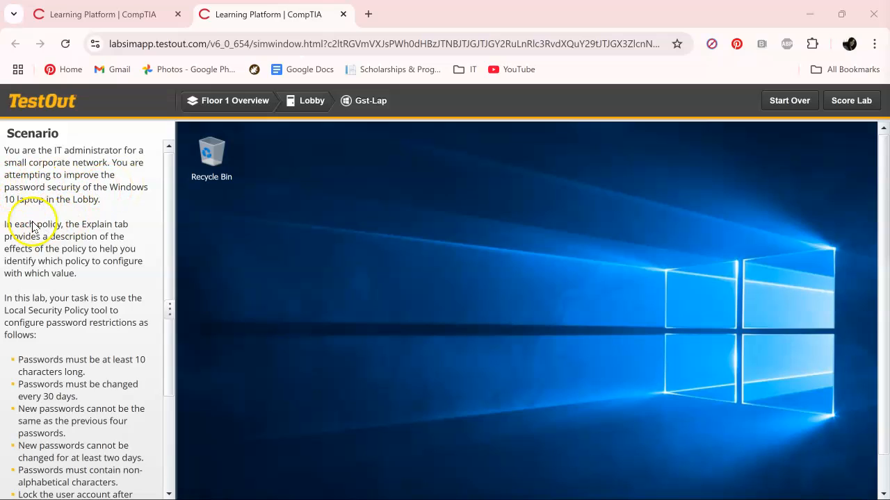
{"action": "mouse_move", "coordinate": [111, 200]}
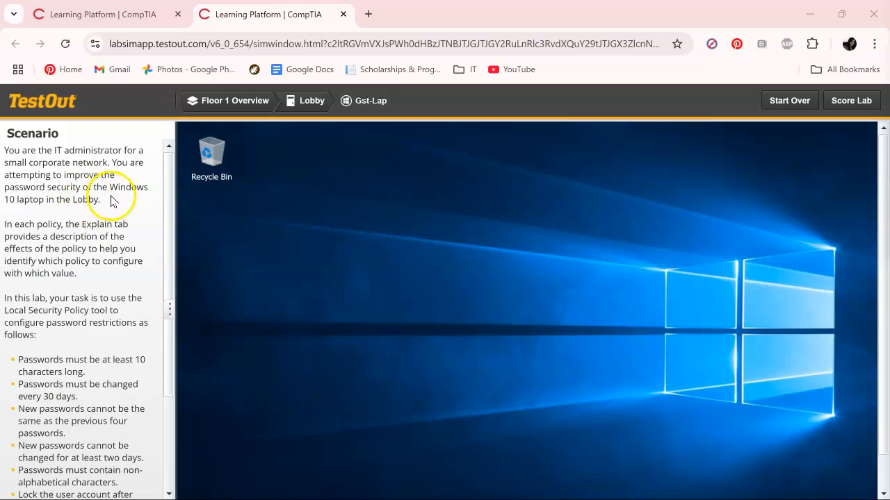
{"action": "mouse_move", "coordinate": [362, 105]}
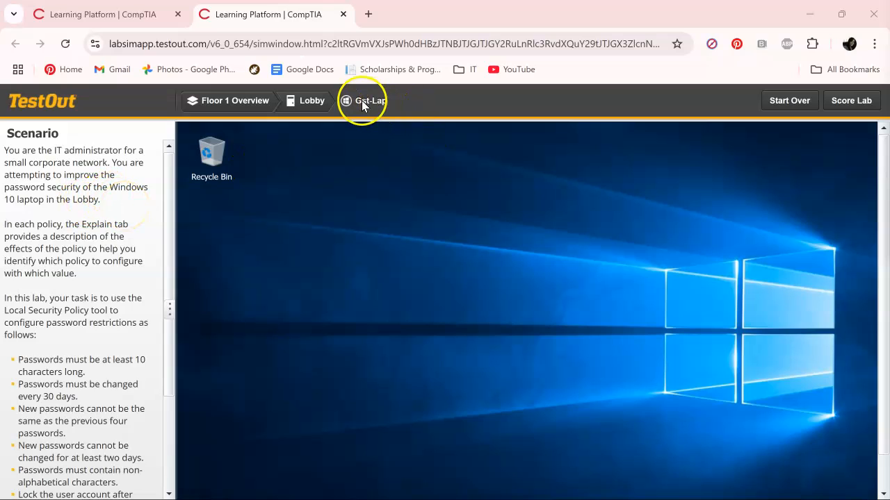
{"action": "mouse_move", "coordinate": [114, 277]}
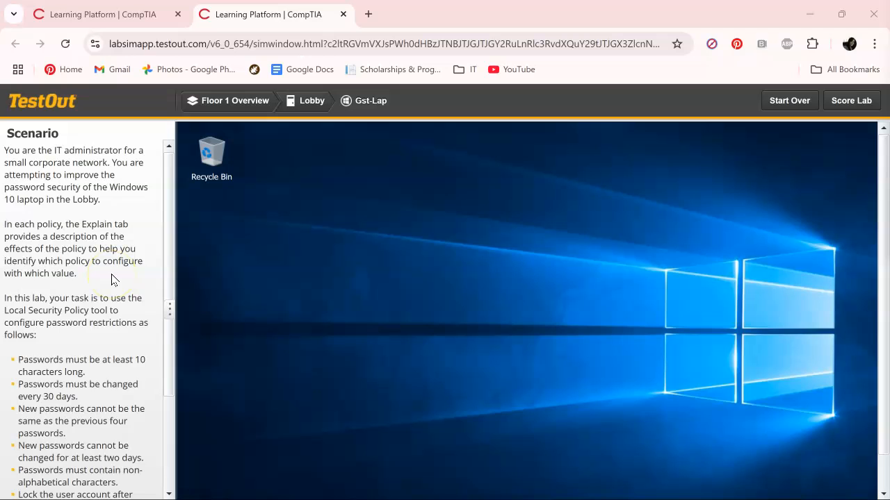
{"action": "scroll", "scroll_direction": "down", "scroll_amount": 3}
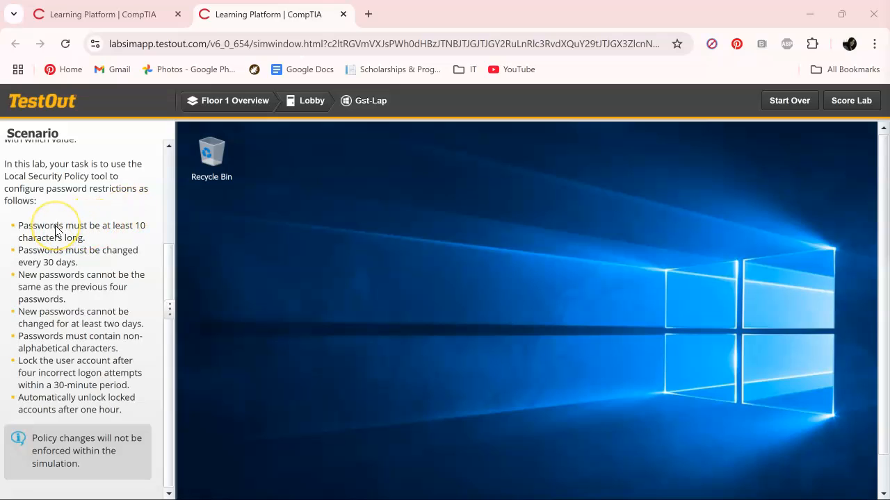
{"action": "mouse_move", "coordinate": [425, 300]}
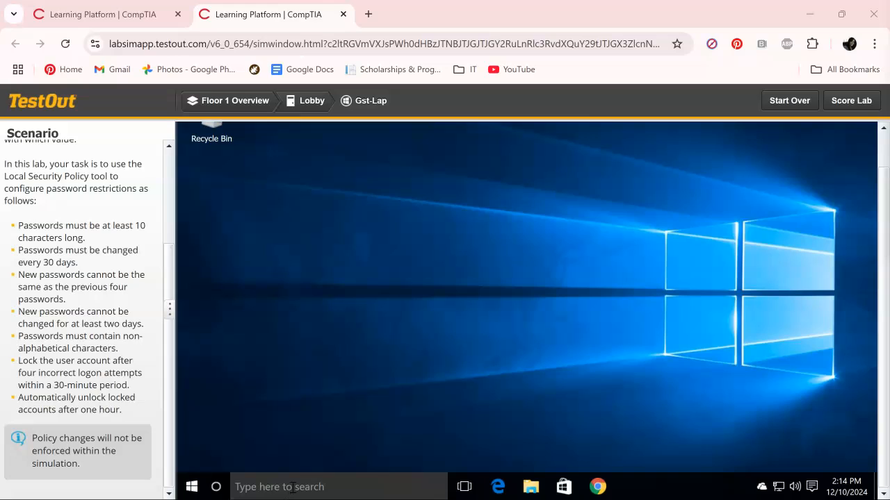
{"action": "left_click", "coordinate": [292, 487]}
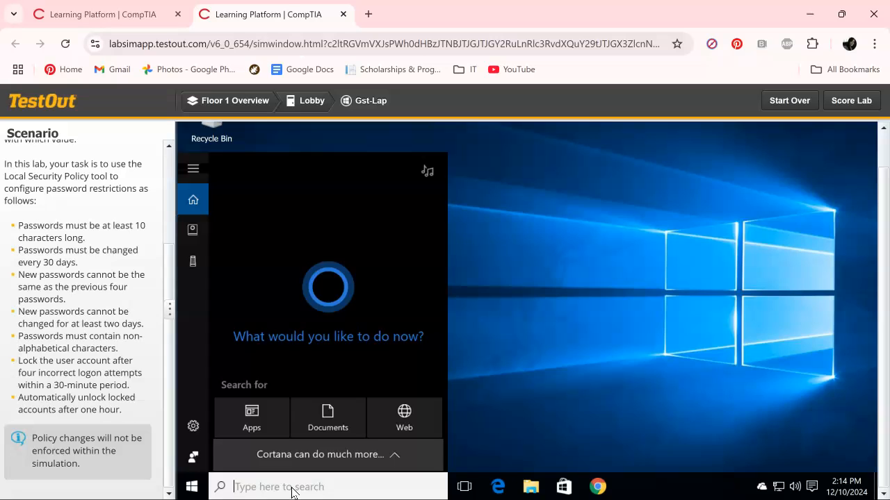
{"action": "type", "text": "loca"}
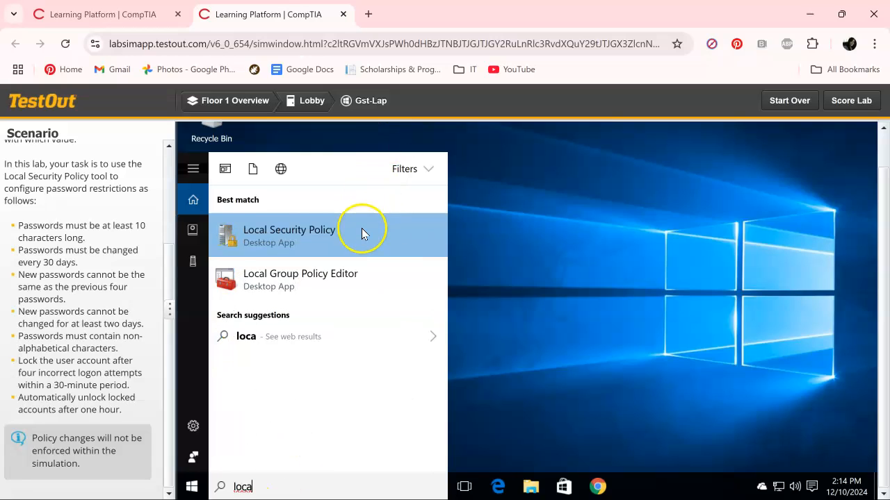
{"action": "mouse_move", "coordinate": [360, 242]}
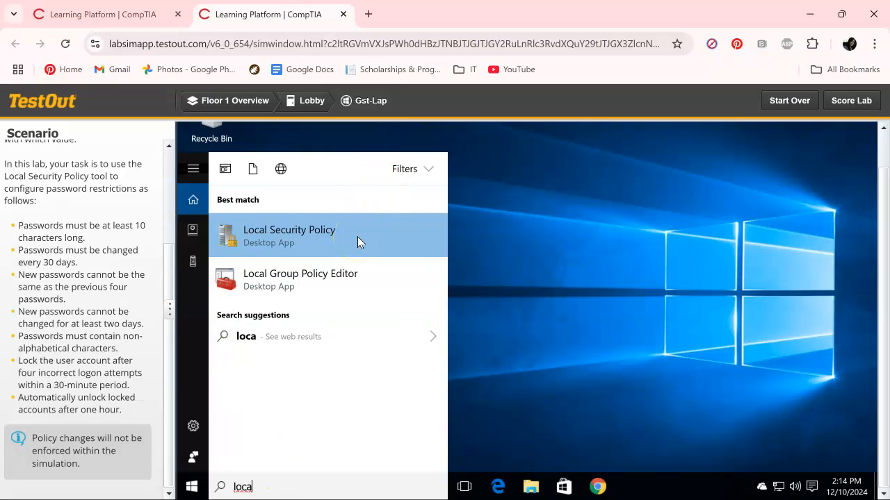
{"action": "key", "text": "Backspace"}
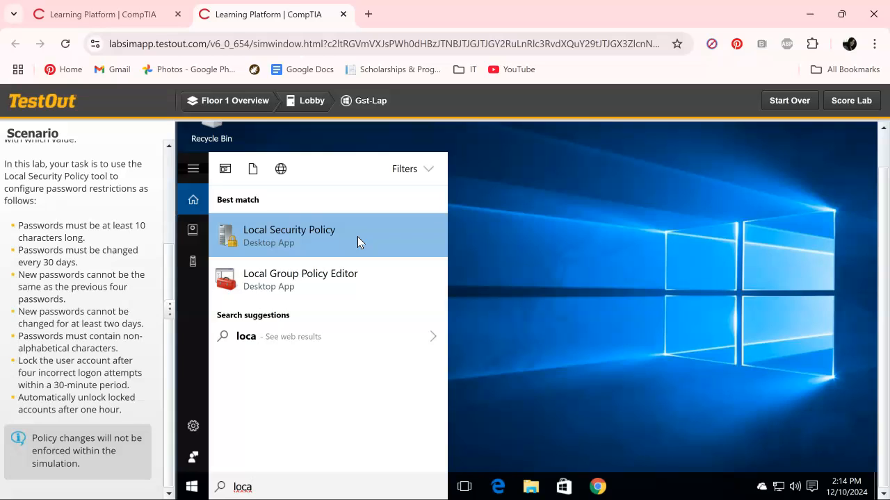
{"action": "mouse_move", "coordinate": [369, 242]}
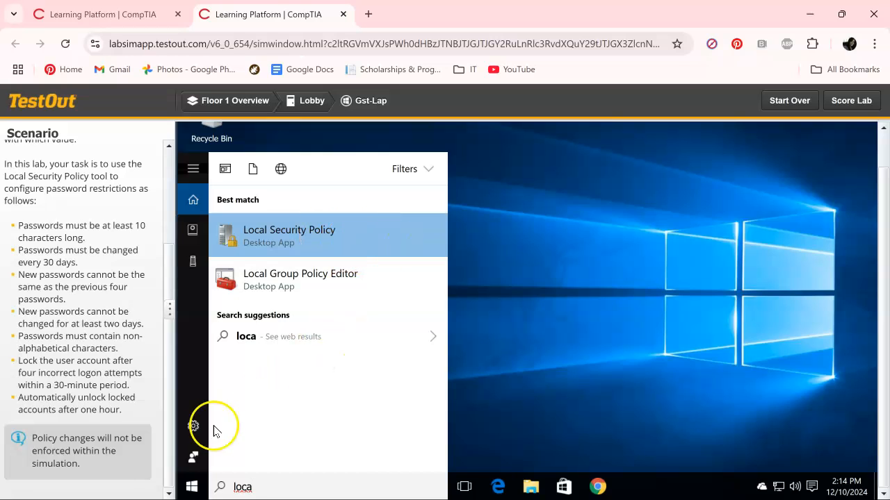
Launch Local Security Policy from Windows Administrative Tools in the Start menu
{"action": "left_click", "coordinate": [193, 487]}
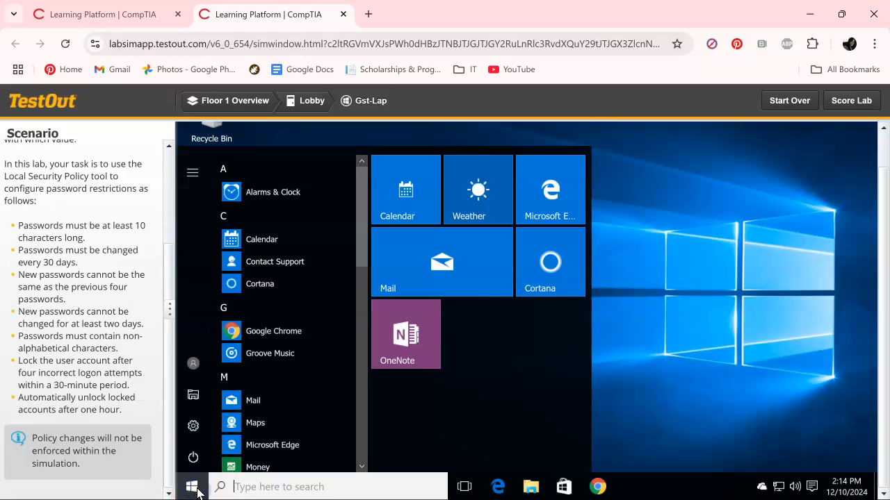
{"action": "scroll", "scroll_direction": "down", "scroll_amount": 3}
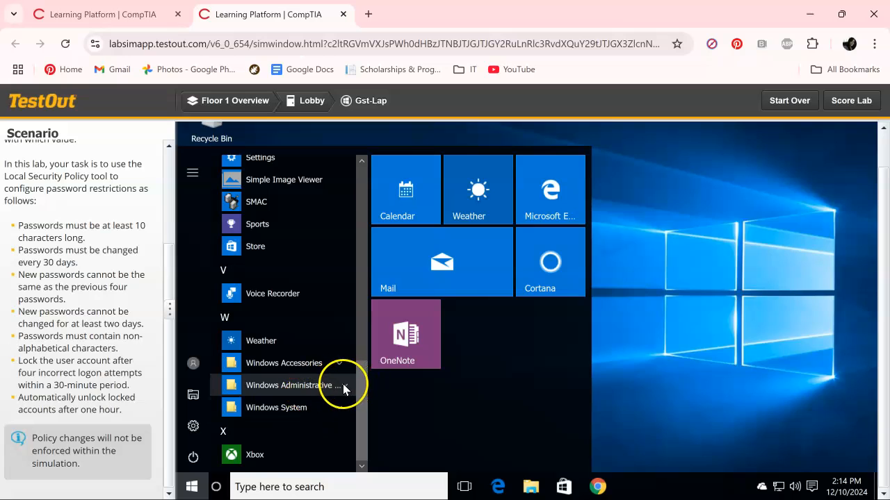
{"action": "left_click", "coordinate": [288, 385]}
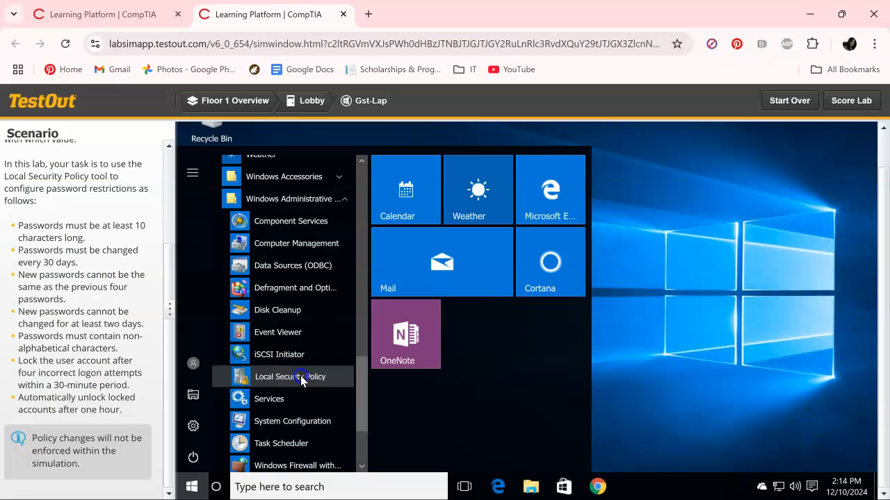
{"action": "left_click", "coordinate": [302, 377]}
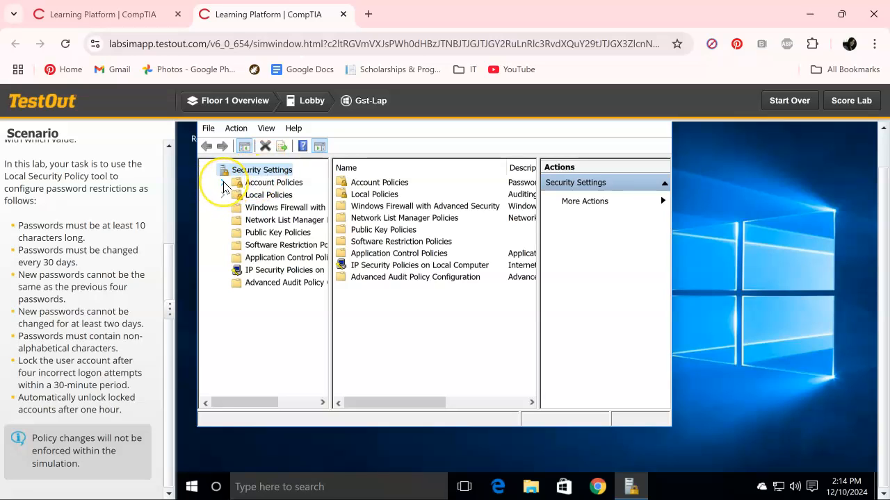
Under Account Policies > Password Policy, set Minimum password length to 10 characters
{"action": "left_click", "coordinate": [224, 182]}
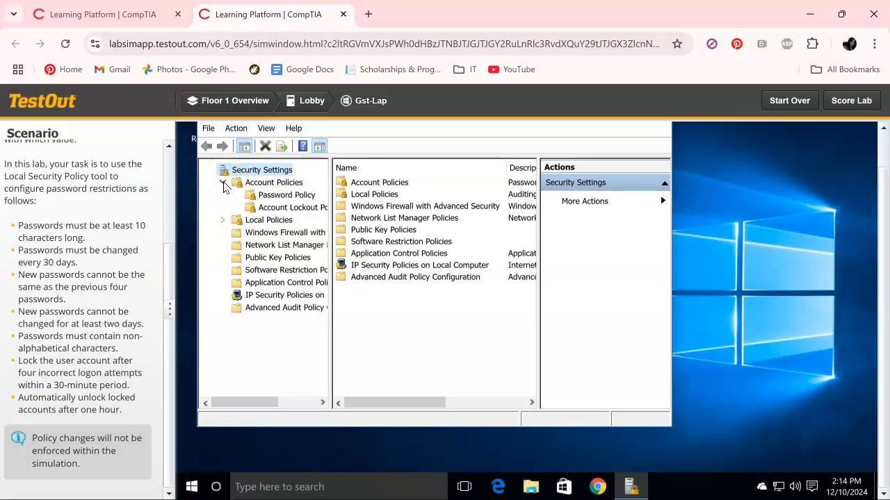
{"action": "left_click", "coordinate": [281, 194]}
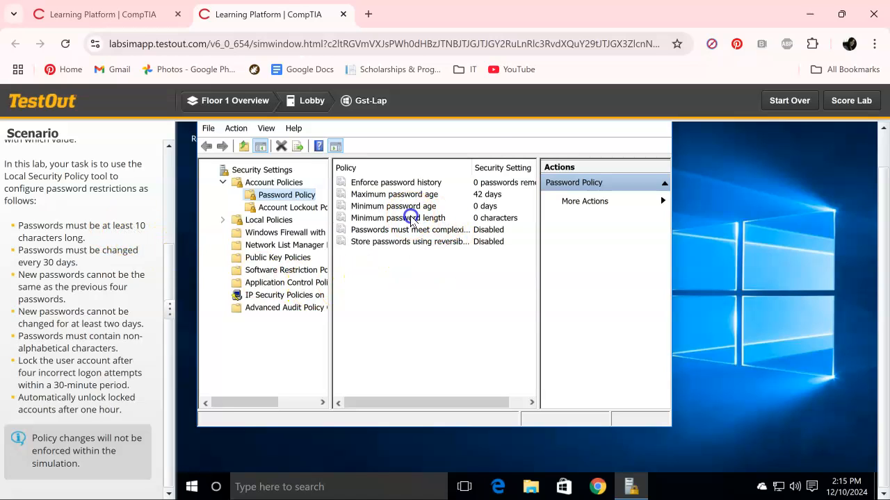
{"action": "double_click", "coordinate": [402, 217]}
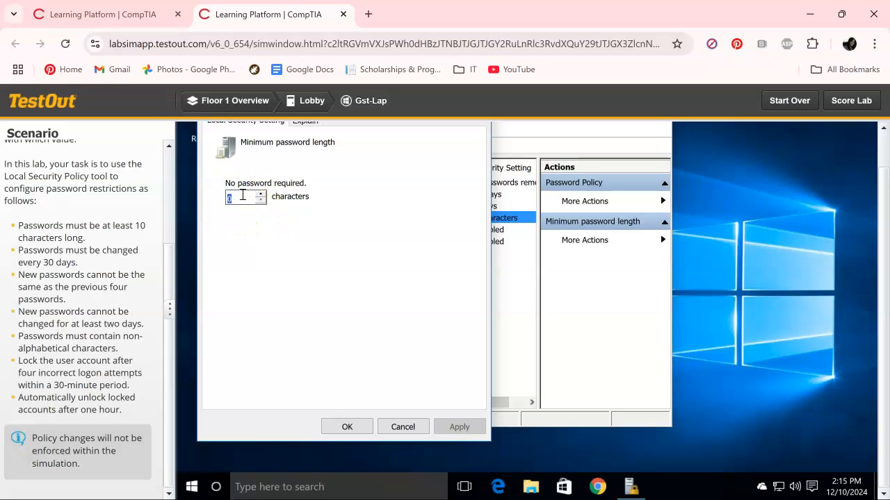
{"action": "type", "text": "10"}
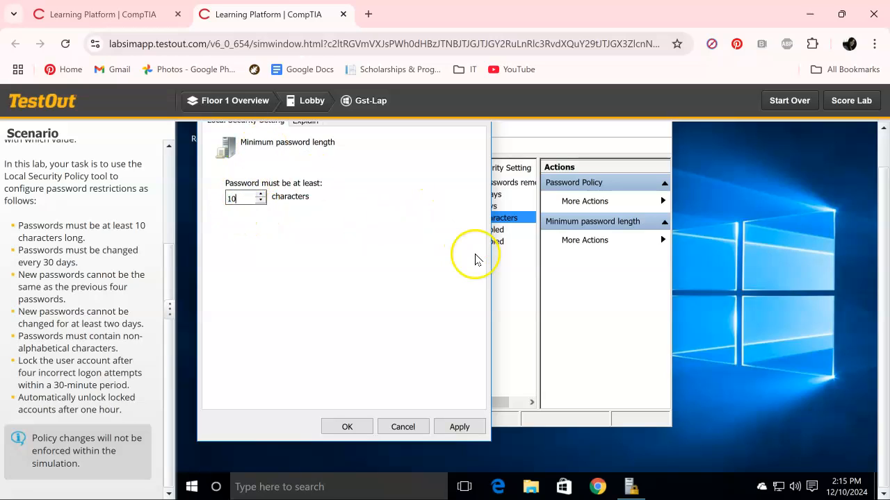
{"action": "left_click", "coordinate": [459, 427]}
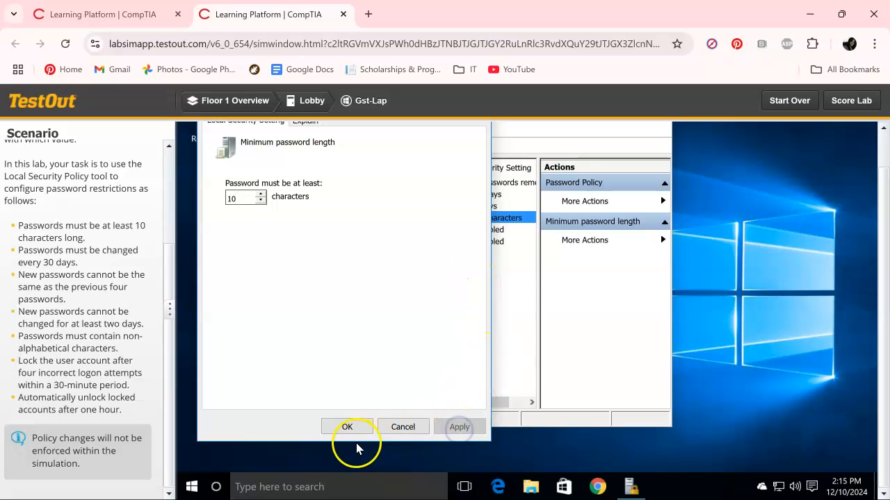
{"action": "left_click", "coordinate": [347, 427]}
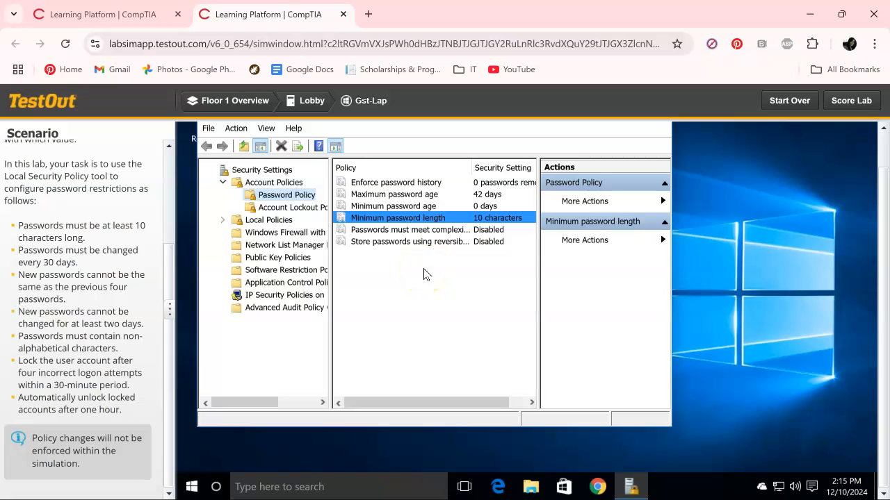
Set Maximum password age to 30 days
{"action": "left_click", "coordinate": [395, 194]}
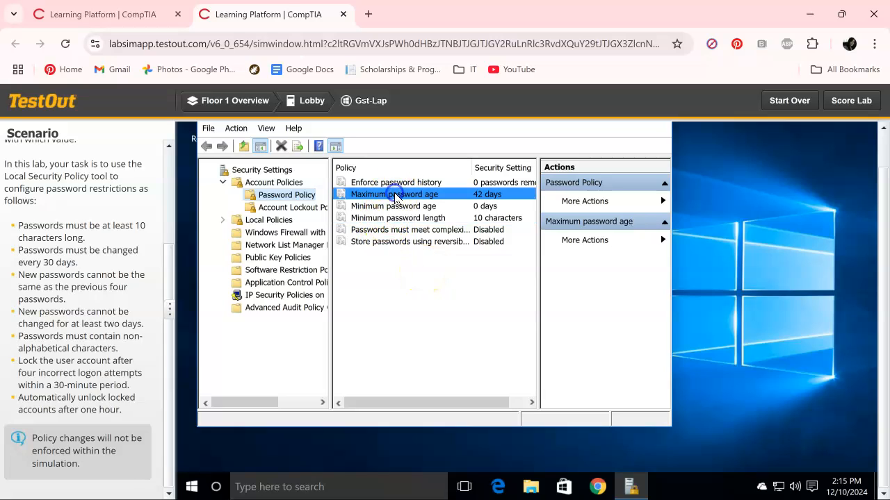
{"action": "double_click", "coordinate": [394, 194]}
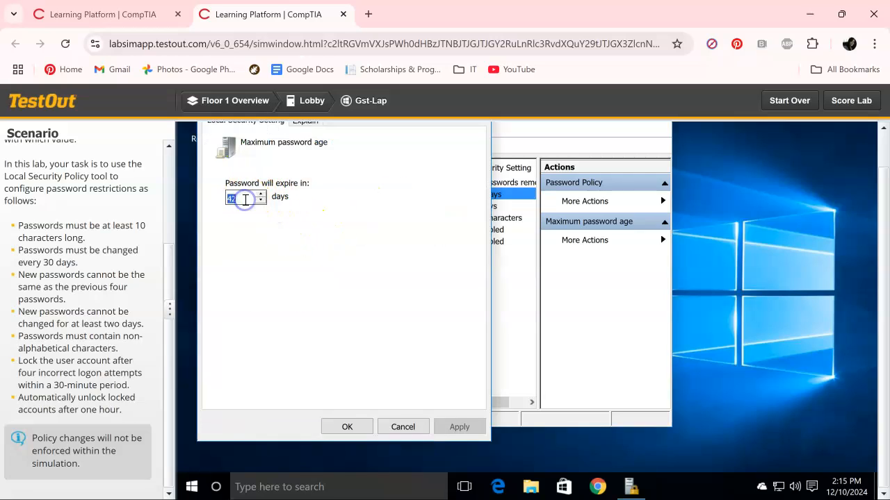
{"action": "type", "text": "30"}
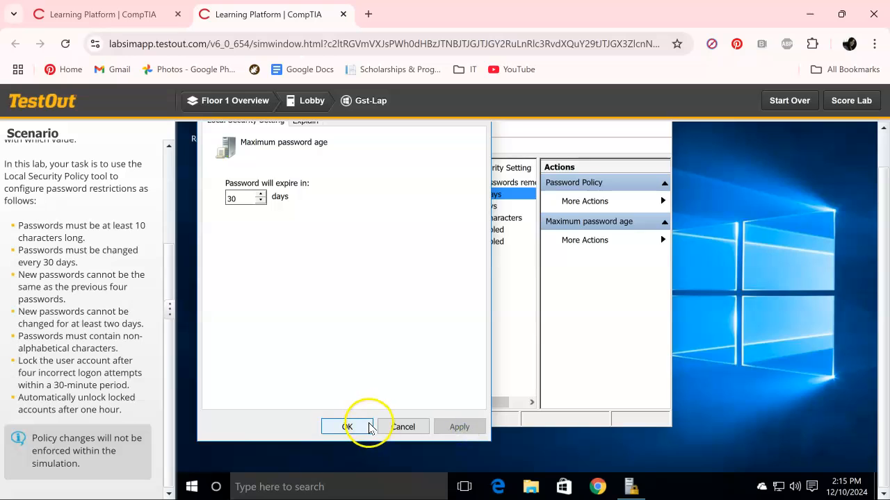
{"action": "left_click", "coordinate": [347, 426]}
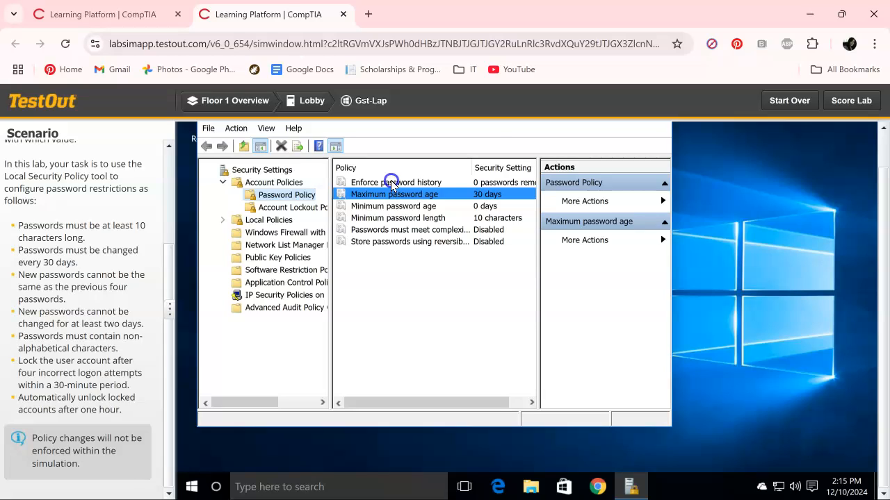
Set Enforce password history to remember 4 passwords
{"action": "double_click", "coordinate": [387, 182]}
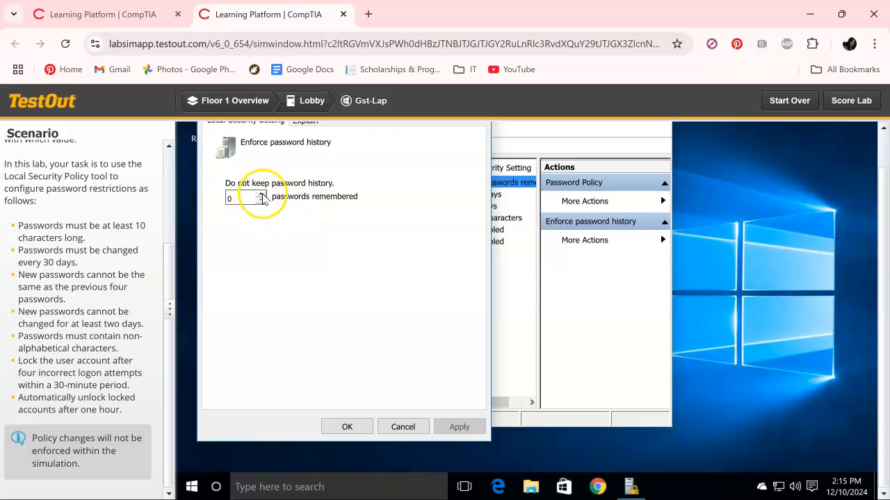
{"action": "left_click", "coordinate": [264, 195]}
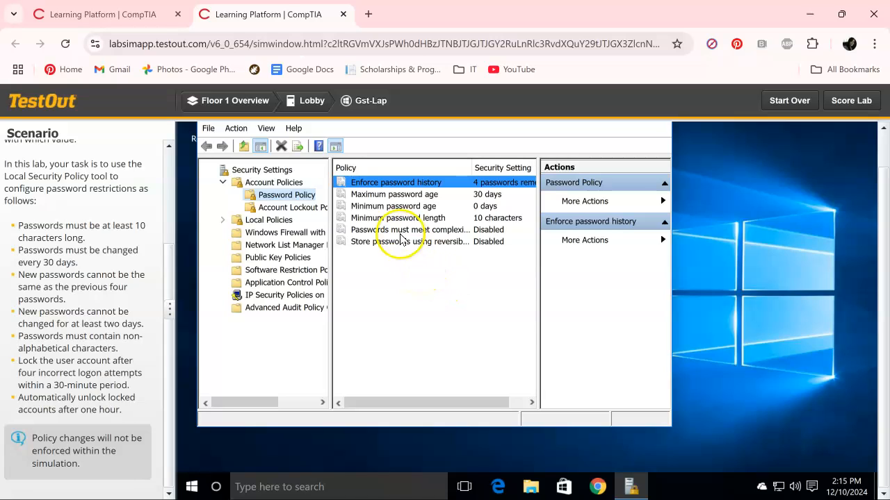
{"action": "mouse_move", "coordinate": [383, 202]}
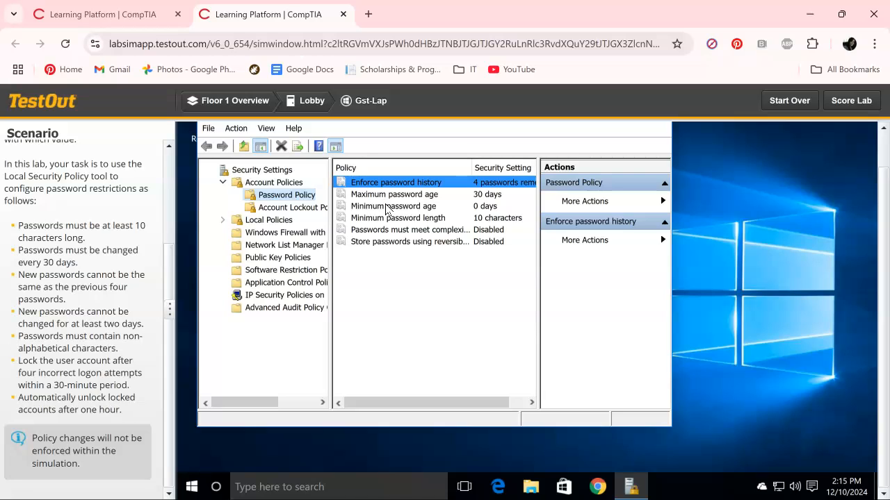
Set Minimum password age to 2 days
{"action": "double_click", "coordinate": [394, 206]}
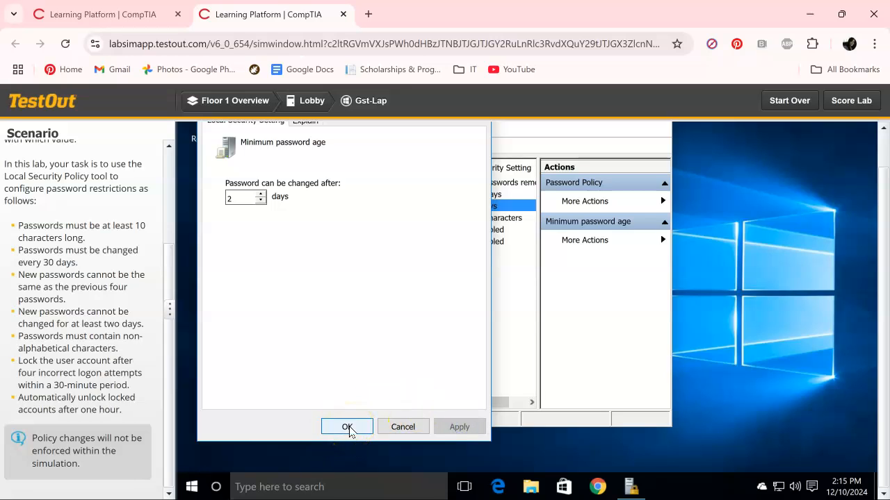
{"action": "left_click", "coordinate": [346, 427]}
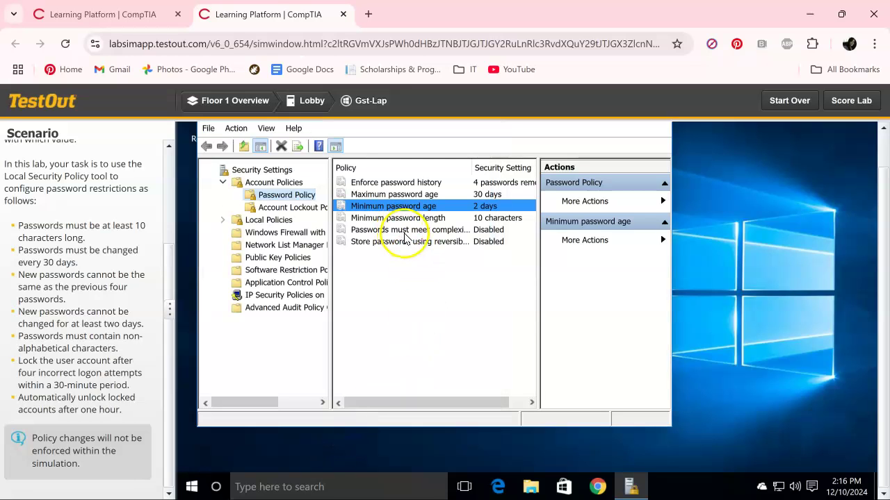
{"action": "mouse_move", "coordinate": [408, 230]}
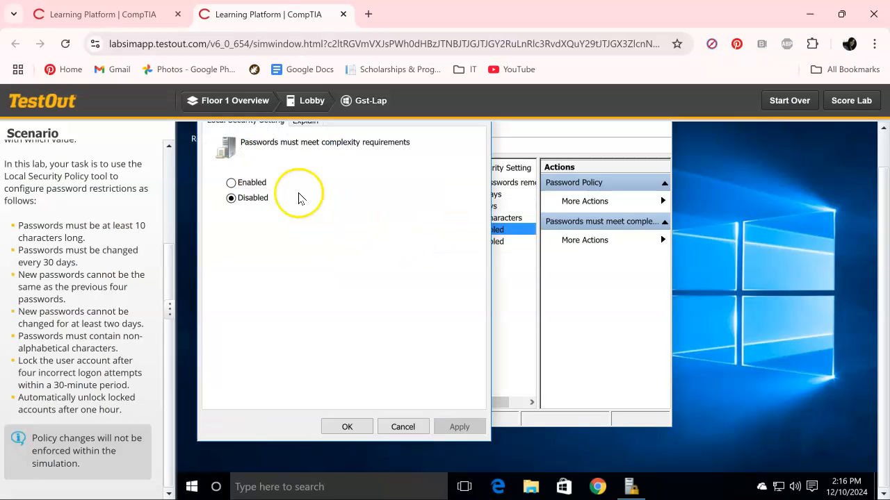
Enable and apply the Passwords must meet complexity requirements policy
{"action": "left_click", "coordinate": [230, 182]}
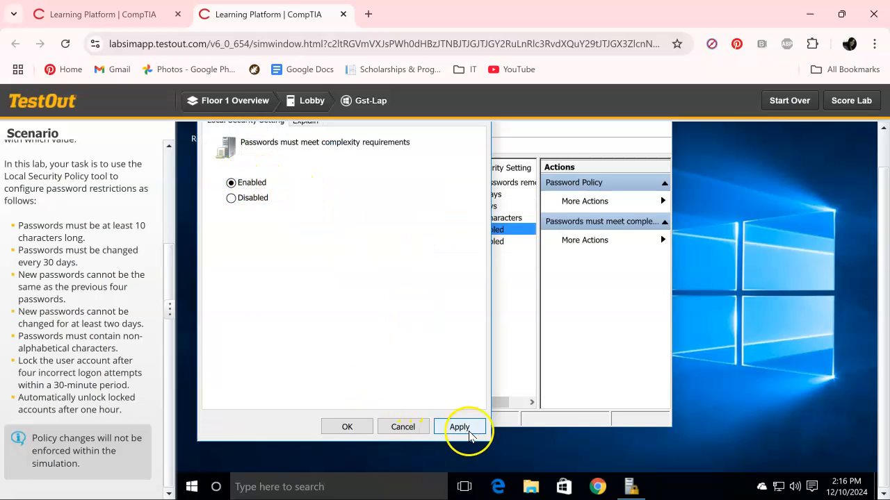
{"action": "left_click", "coordinate": [459, 427]}
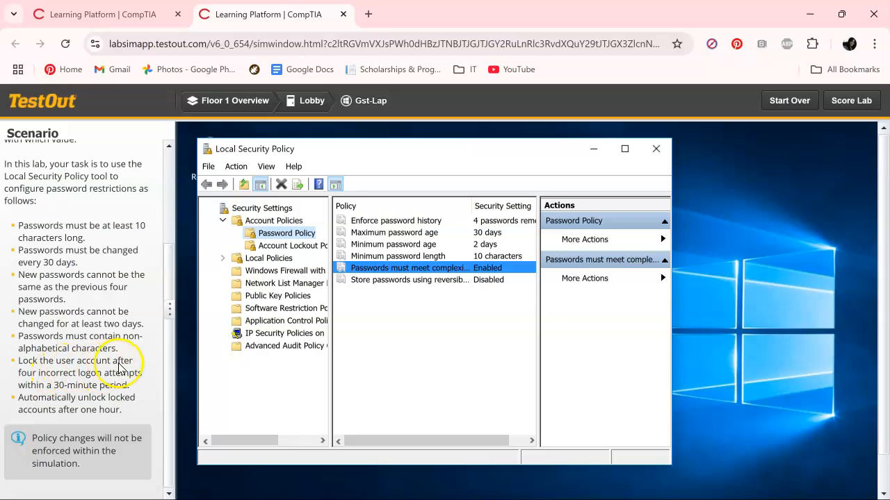
{"action": "mouse_move", "coordinate": [120, 383]}
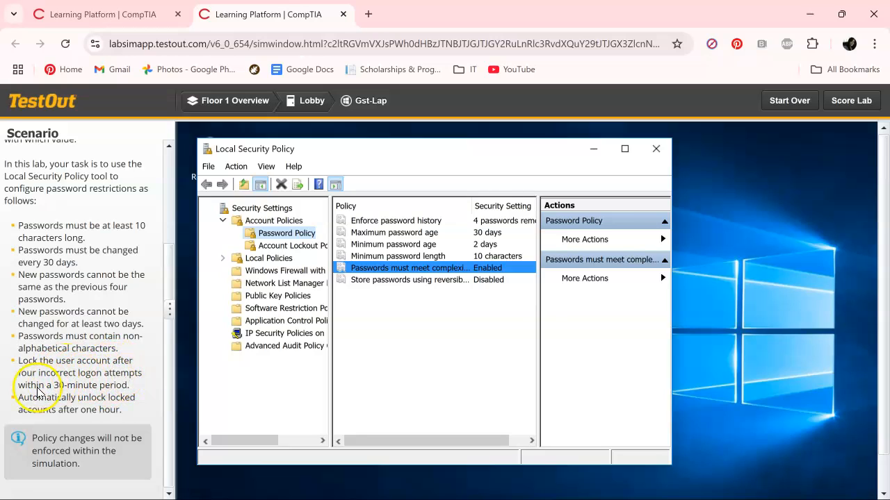
{"action": "mouse_move", "coordinate": [146, 392]}
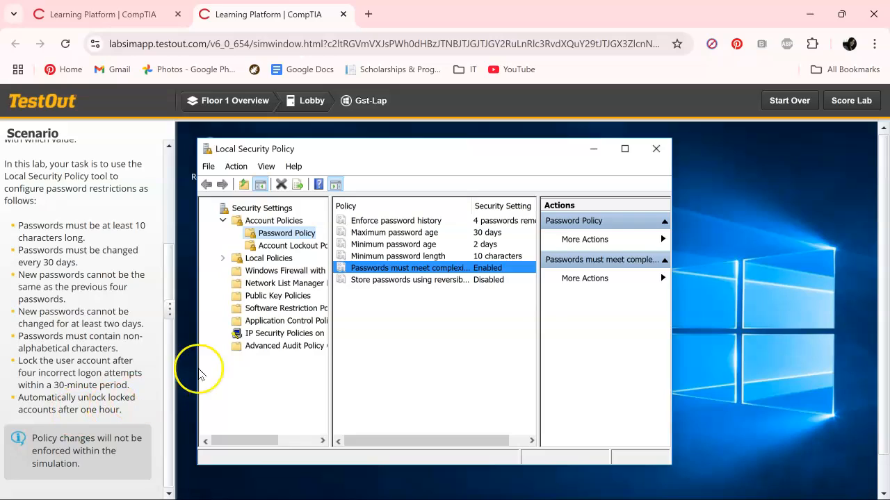
Set Account lockout threshold to 4 attempts and accept the suggested 30-minute values
{"action": "left_click", "coordinate": [290, 245]}
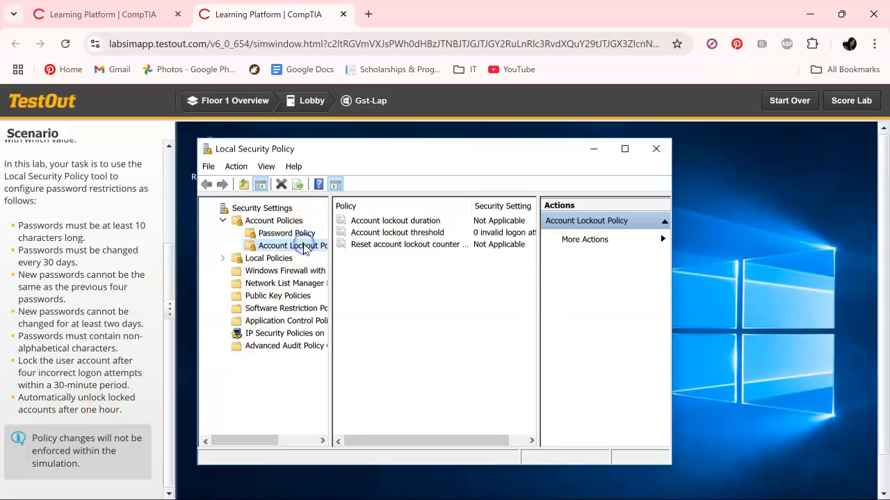
{"action": "mouse_move", "coordinate": [304, 250]}
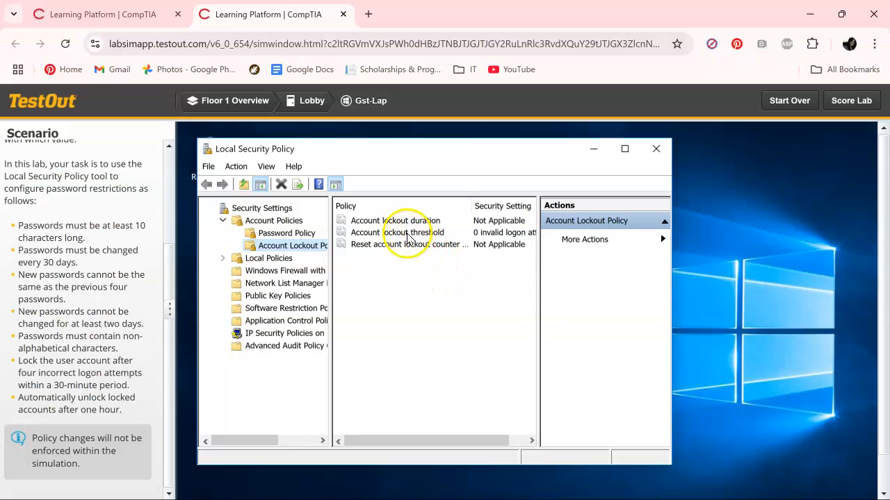
{"action": "left_click", "coordinate": [403, 232]}
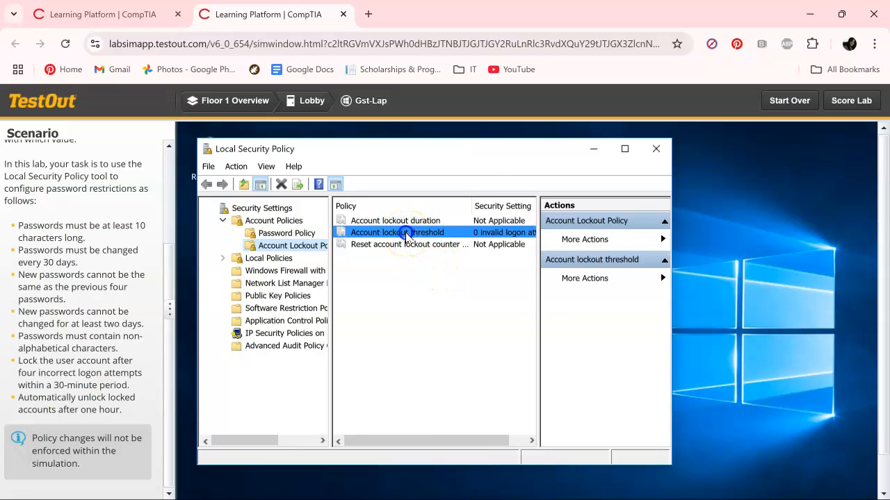
{"action": "double_click", "coordinate": [399, 232]}
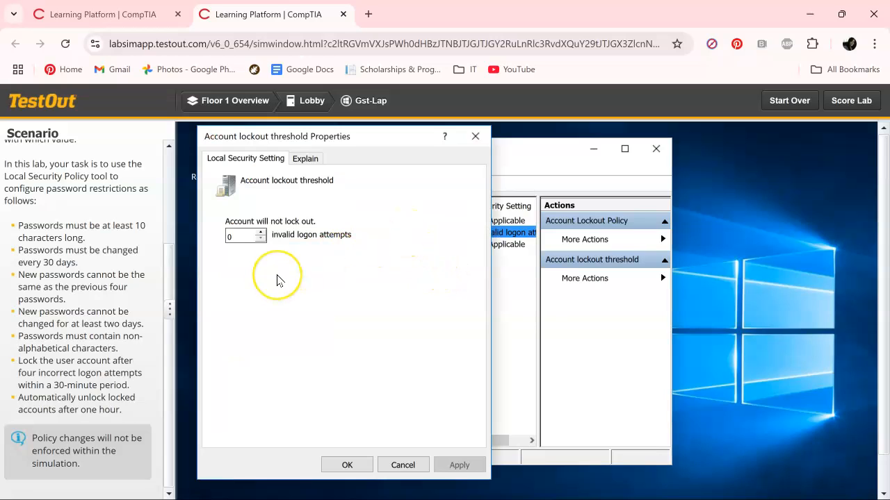
{"action": "mouse_move", "coordinate": [288, 226]}
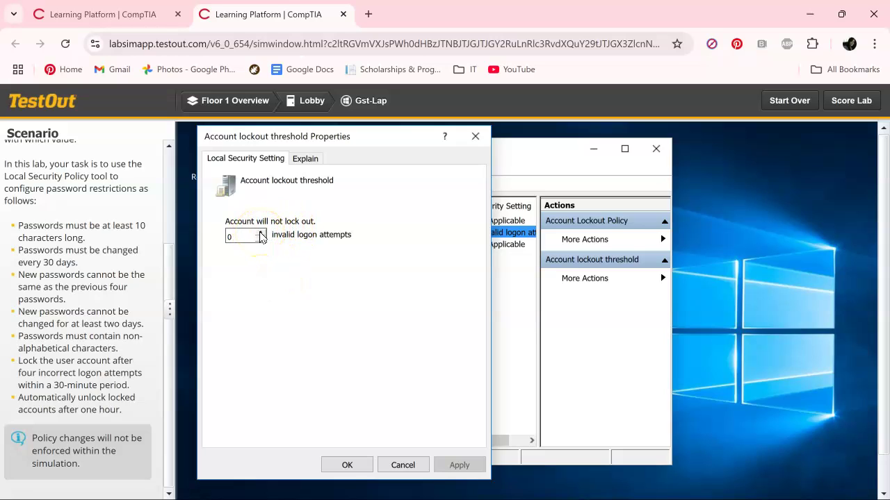
{"action": "left_click", "coordinate": [260, 231]}
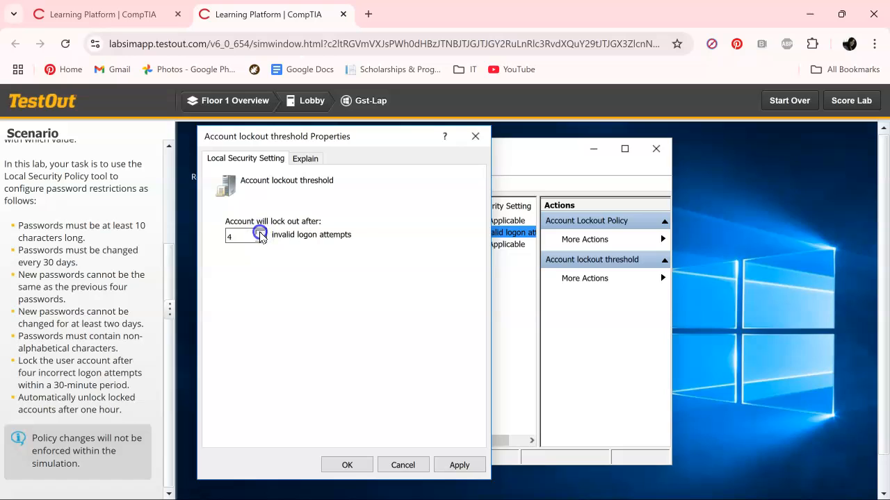
{"action": "left_click", "coordinate": [459, 464]}
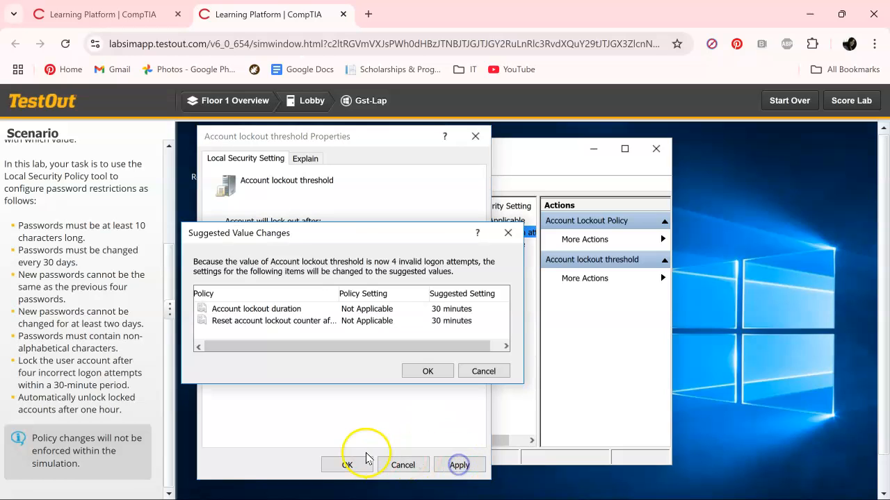
{"action": "mouse_move", "coordinate": [427, 371]}
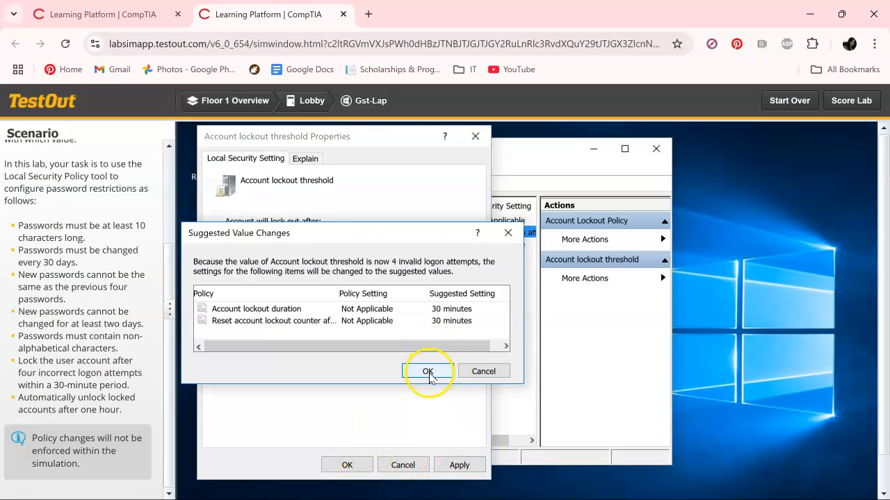
{"action": "left_click", "coordinate": [428, 371]}
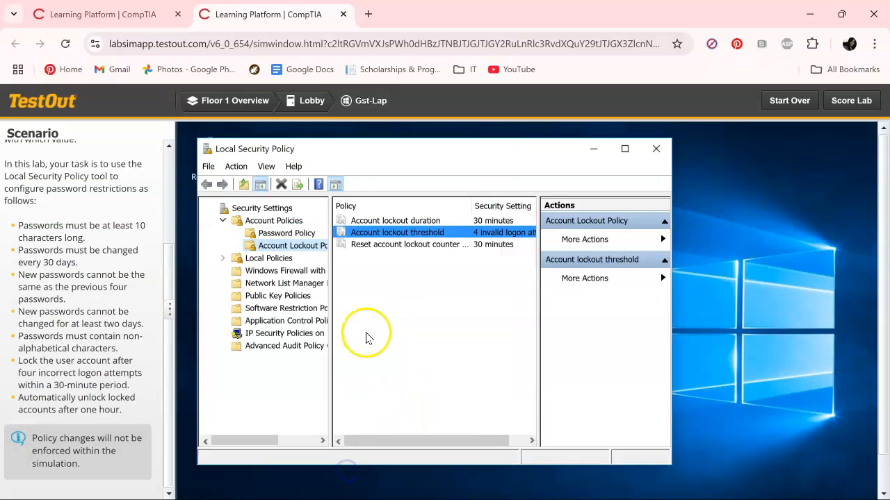
{"action": "mouse_move", "coordinate": [387, 221]}
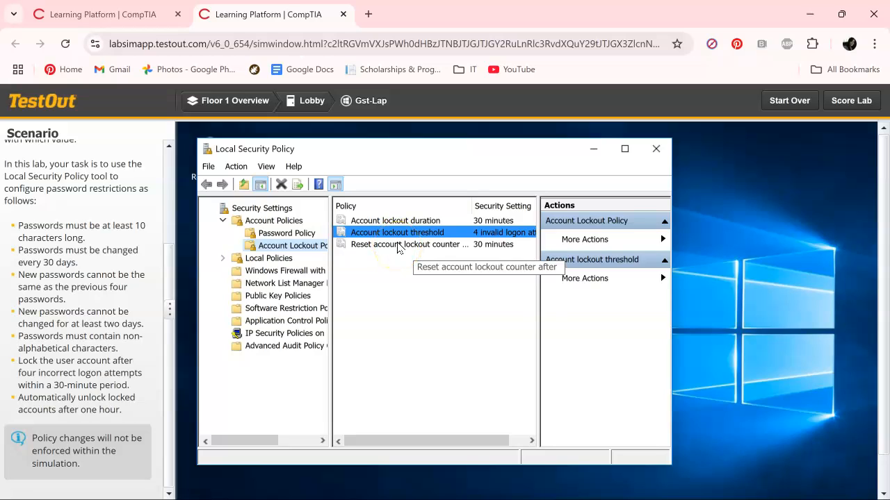
{"action": "left_click", "coordinate": [407, 221]}
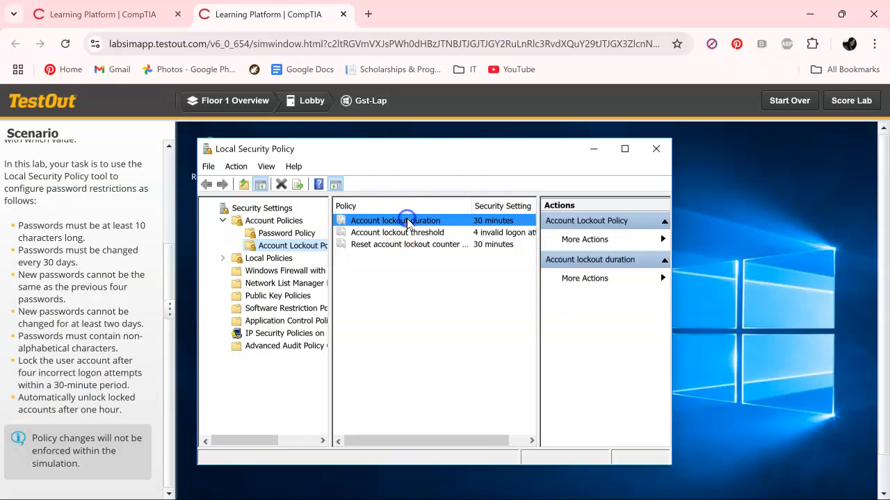
Change Account lockout duration to 60 minutes and confirm it
{"action": "double_click", "coordinate": [397, 220]}
{"action": "type", "text": "6"}
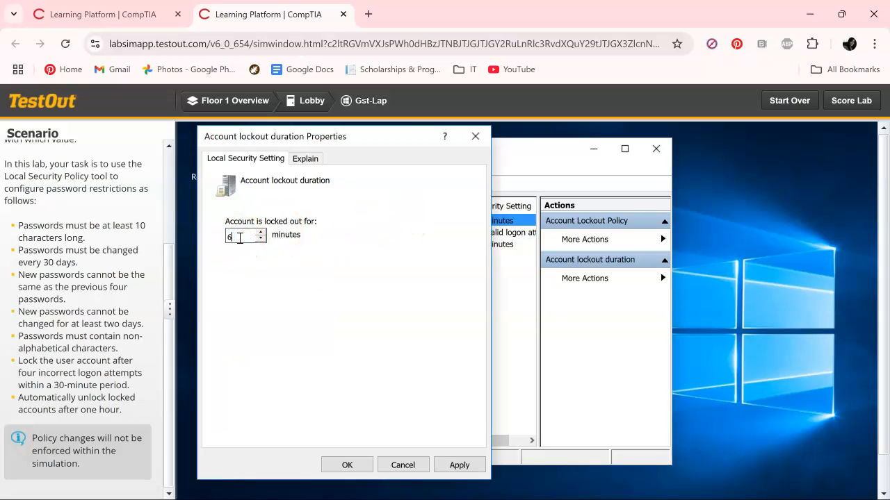
{"action": "left_click", "coordinate": [460, 465]}
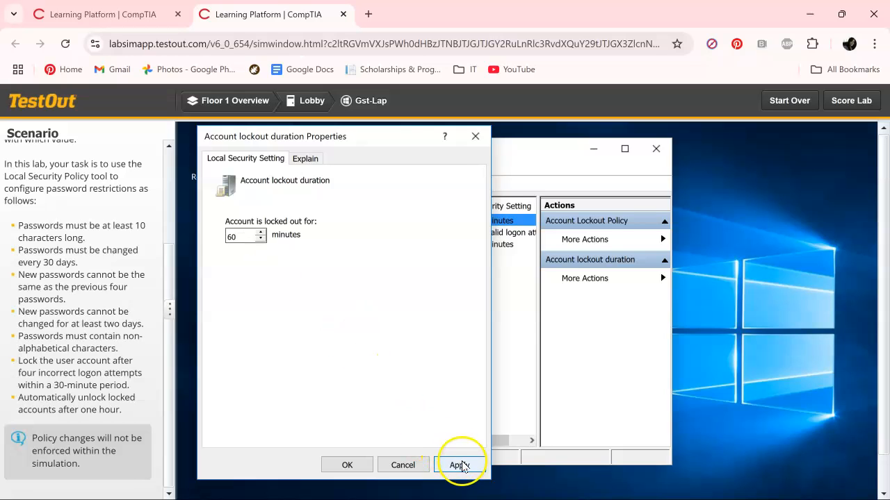
{"action": "left_click", "coordinate": [457, 465]}
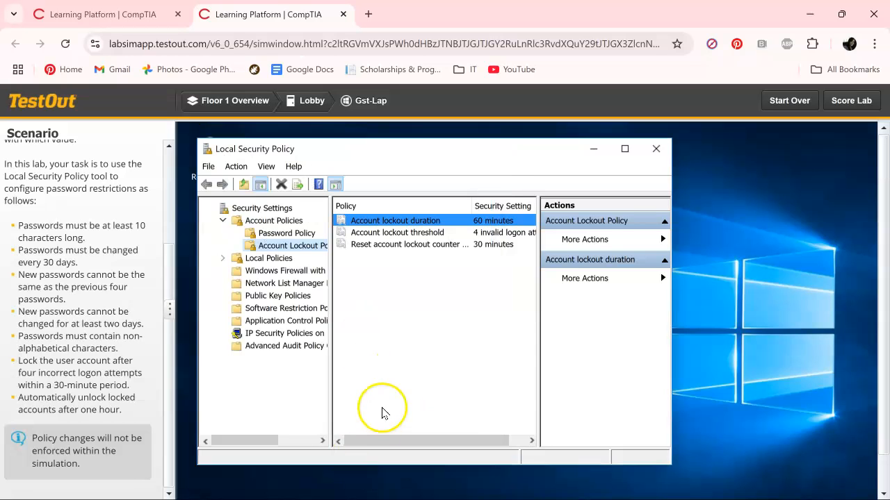
{"action": "mouse_move", "coordinate": [423, 328]}
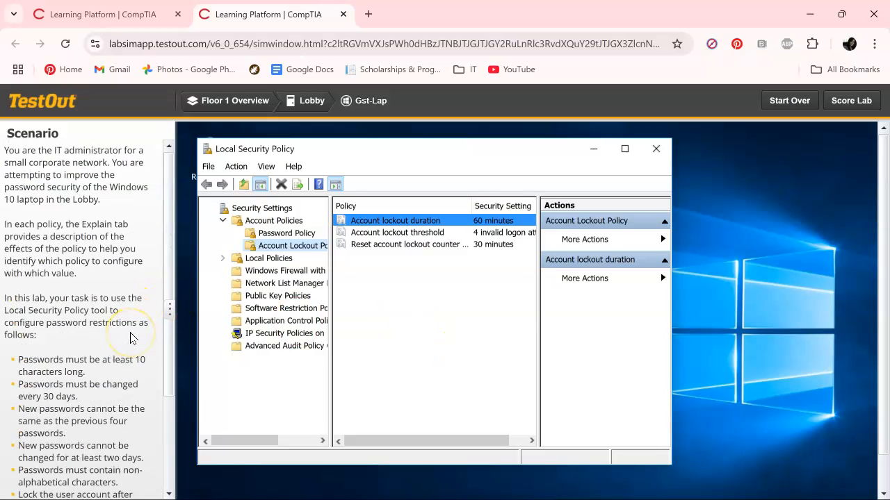
{"action": "mouse_move", "coordinate": [263, 259]}
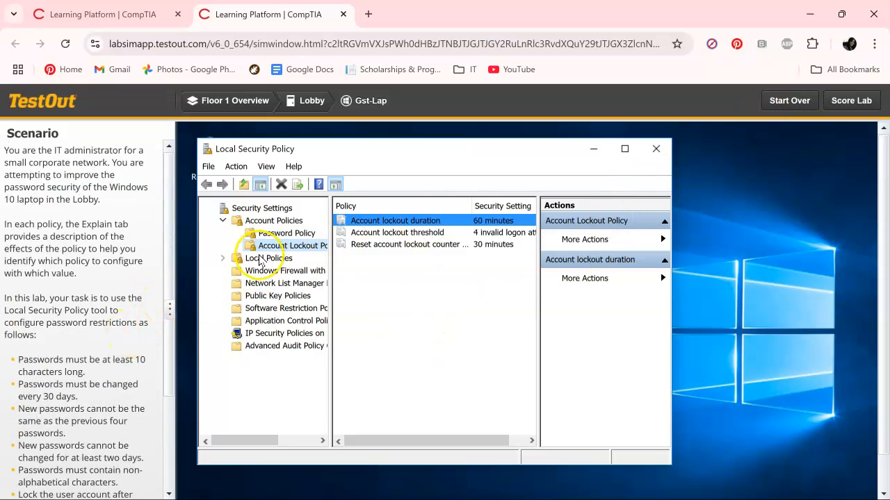
{"action": "scroll", "scroll_direction": "down", "scroll_amount": 3}
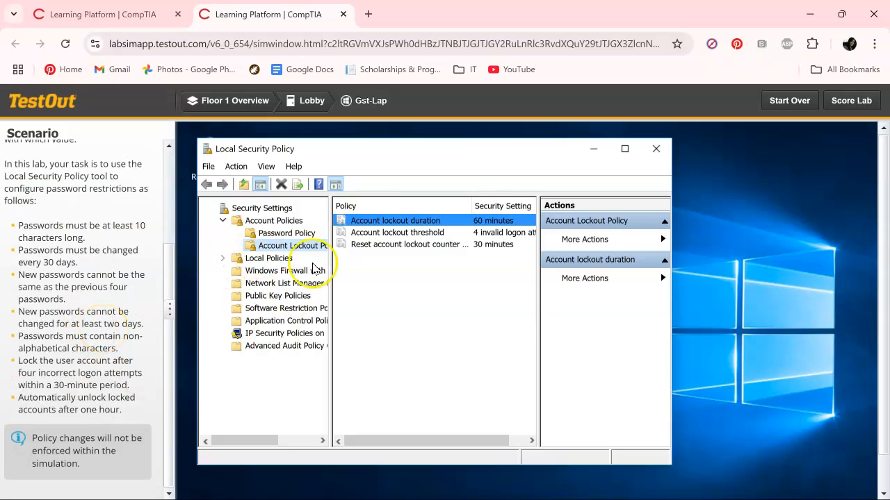
{"action": "mouse_move", "coordinate": [851, 100]}
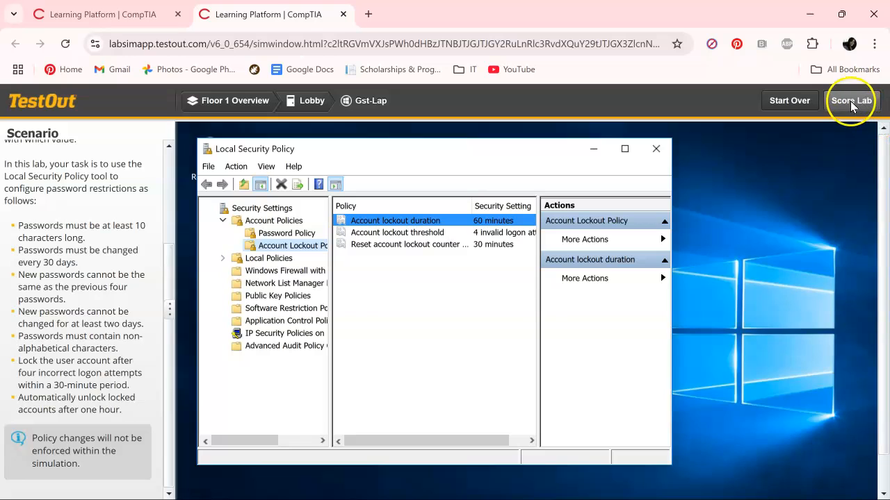
Score the lab and scroll the report showing 8 of 8 (100%) Pass
{"action": "left_click", "coordinate": [851, 100]}
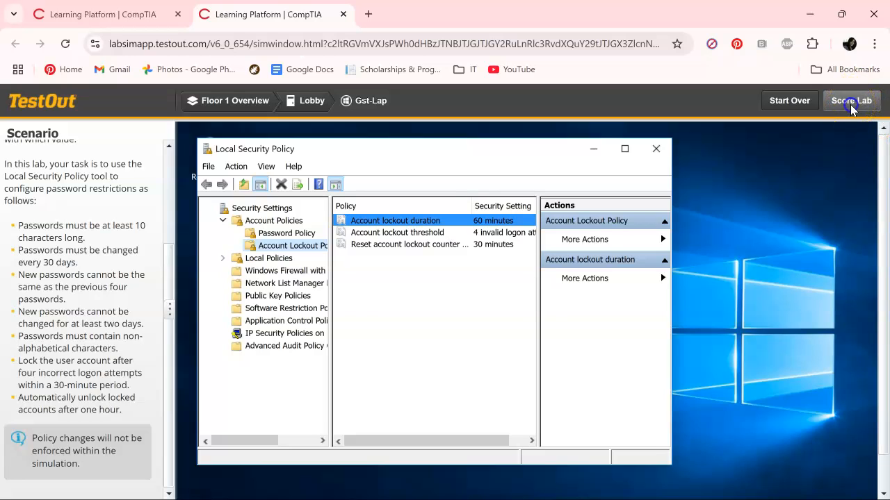
{"action": "left_click", "coordinate": [851, 100]}
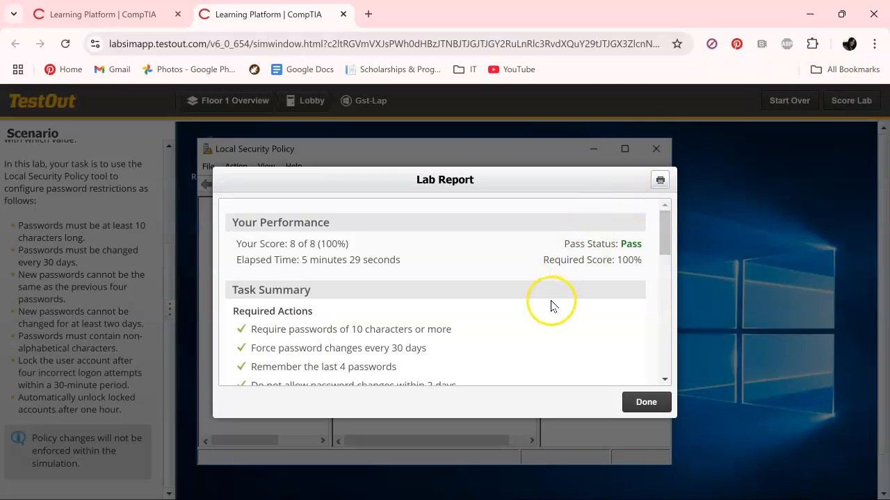
{"action": "scroll", "scroll_direction": "down", "scroll_amount": 3}
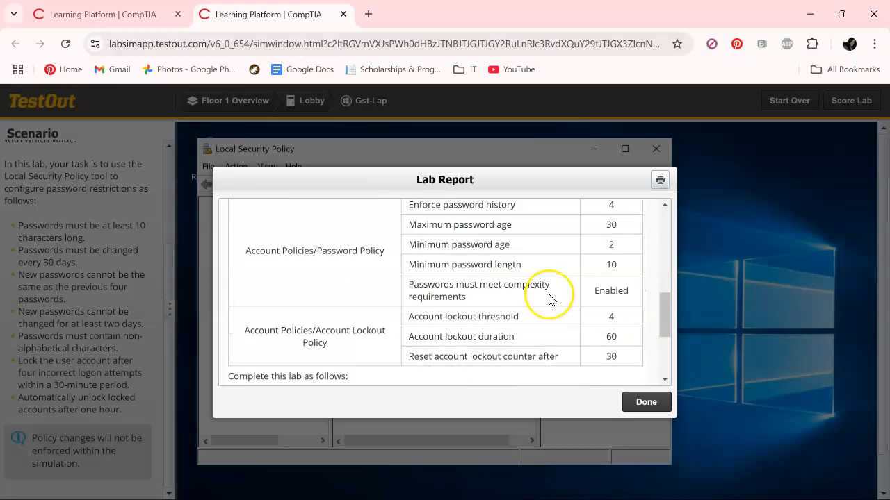
{"action": "scroll", "scroll_direction": "down", "scroll_amount": 3}
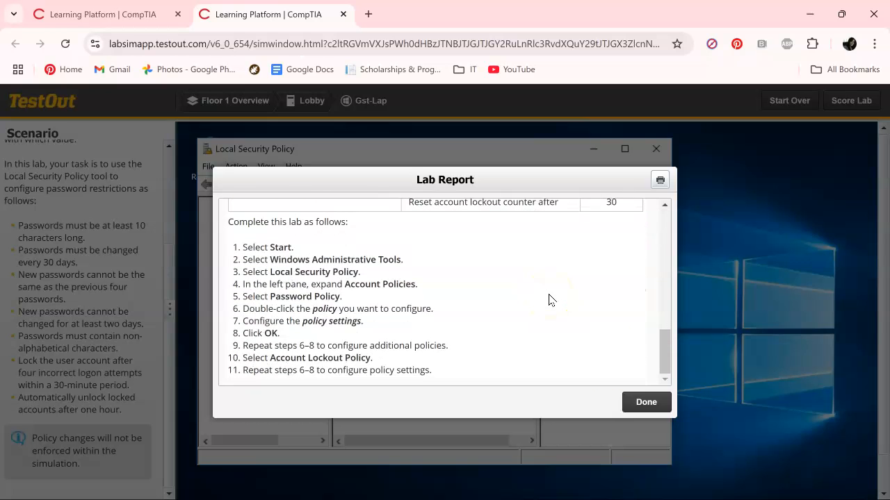